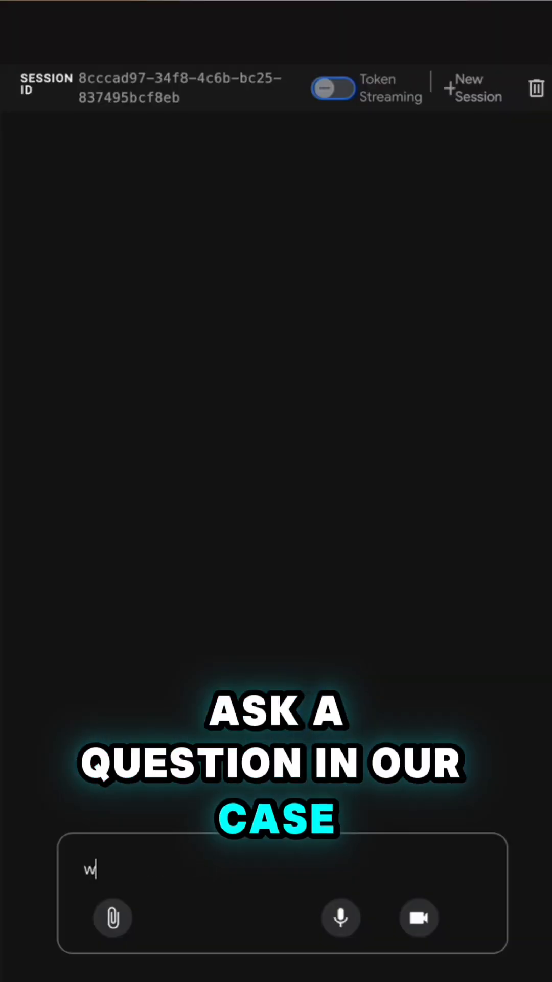
- Ask the capital agent "what's the capital of france?" in the ADK Web chat
type("hat's the capita")
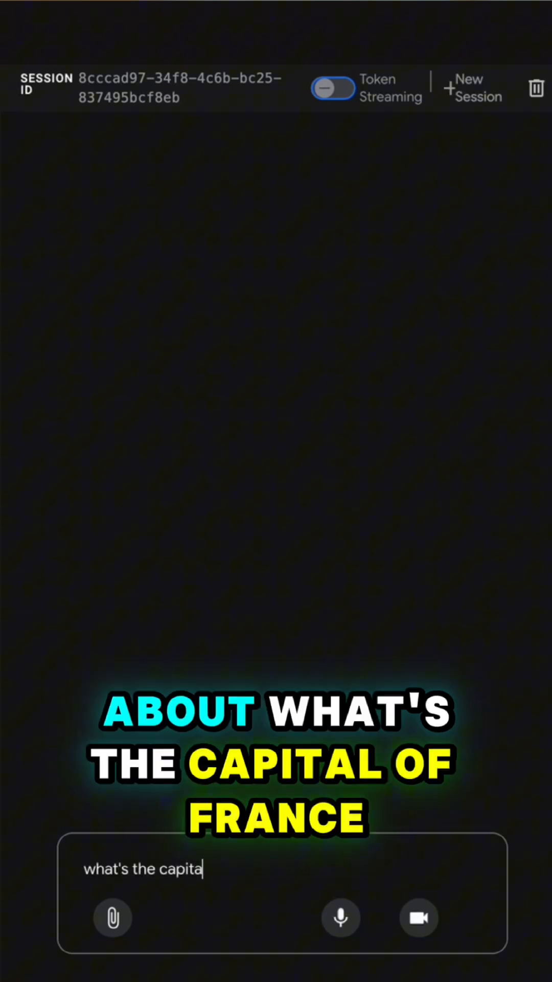
key("Return")
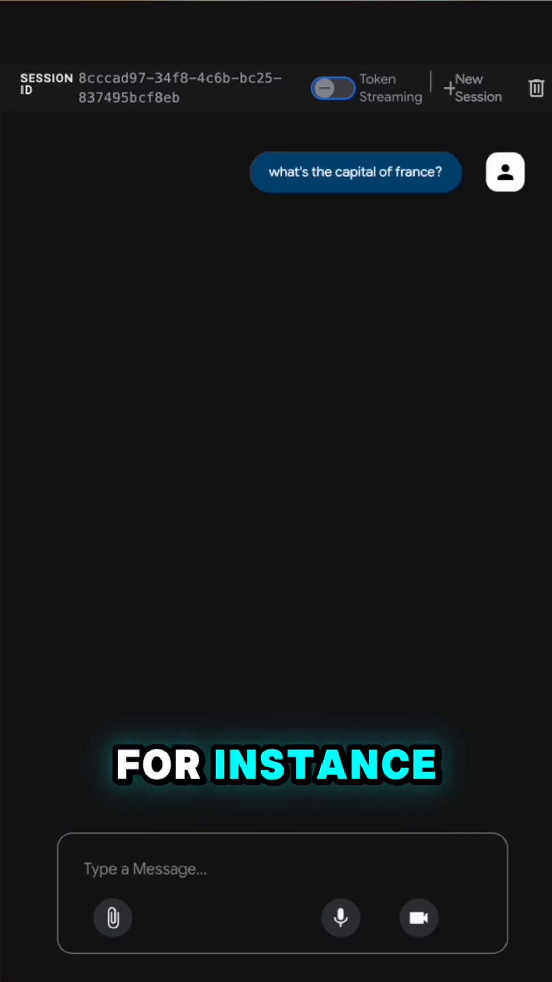